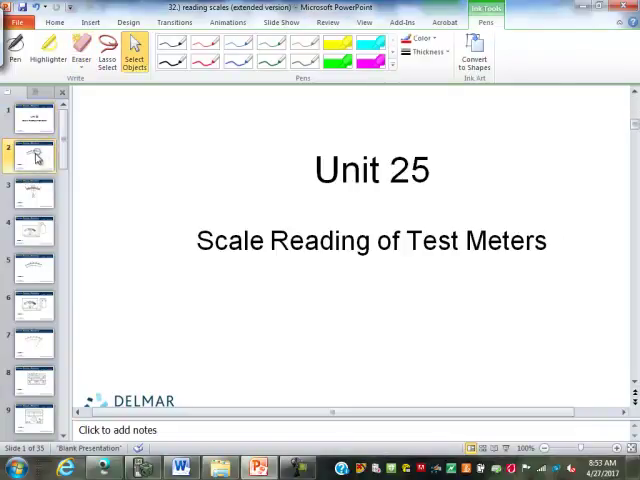
# Step: Advance from the Unit 25 title slide to the Problem 1 meter-scale slide
pyautogui.click(32, 158)
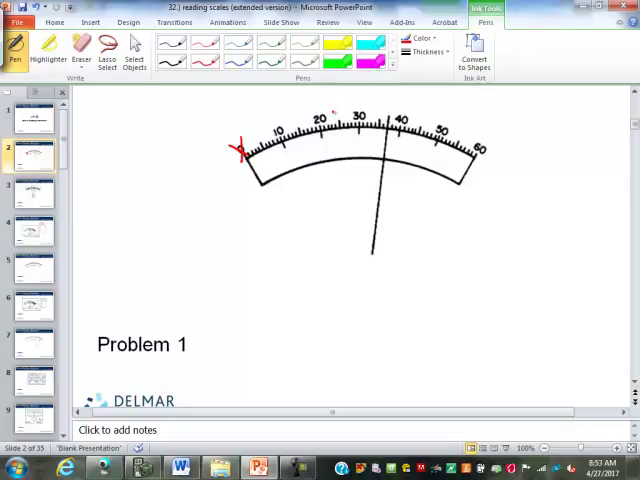
# Step: Ink the 10 and 20 graduations, write (20−10)/10 = 10/10 = 1, mark the needle, then move to Problem 2
pyautogui.moveTo(284, 140); pyautogui.dragTo(290, 160)
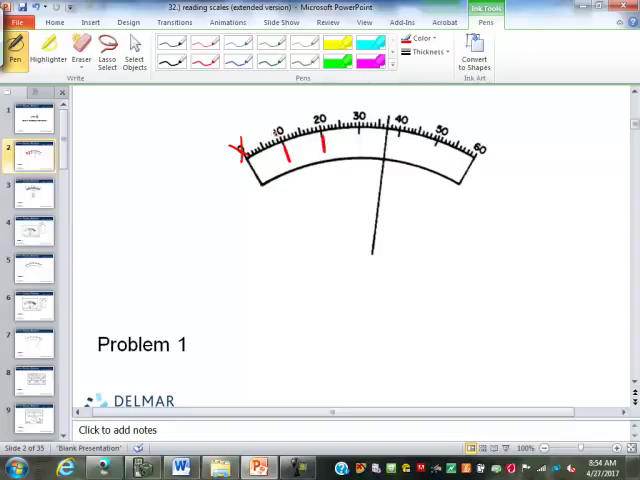
pyautogui.moveTo(170, 224); pyautogui.dragTo(178, 240)
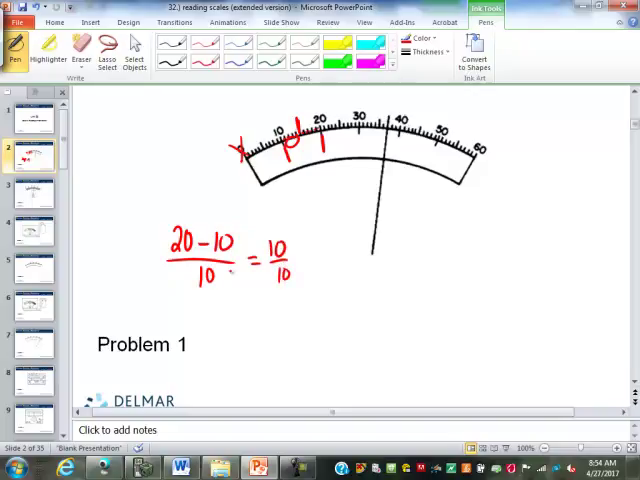
pyautogui.moveTo(300, 262); pyautogui.dragTo(324, 264)
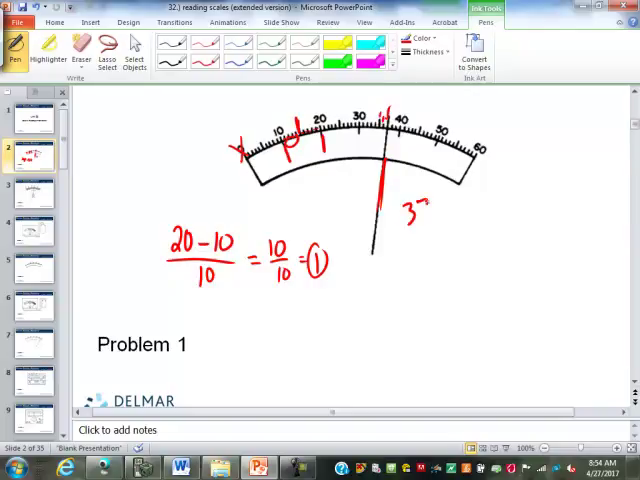
pyautogui.click(28, 190)
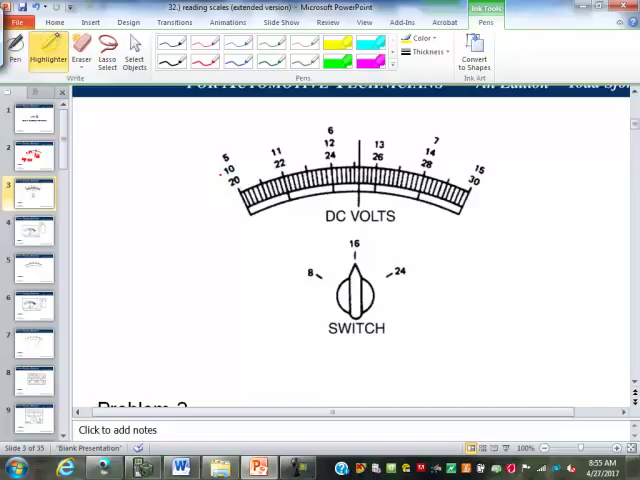
# Step: Highlight the 16 switch setting and 16 V scale in yellow and write (12−11)/10 = 1V/10 = 0.1V in red
pyautogui.moveTo(364, 222); pyautogui.dragTo(364, 244)
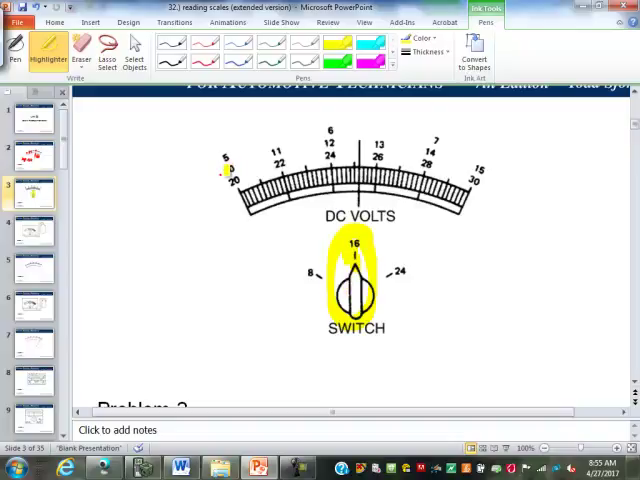
pyautogui.moveTo(228, 168); pyautogui.dragTo(370, 140)
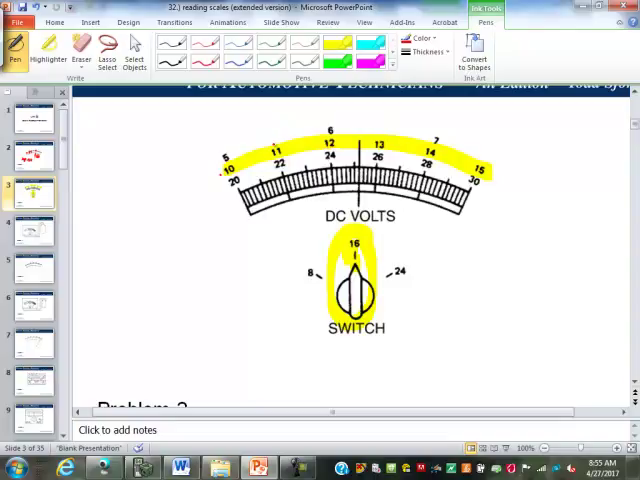
pyautogui.moveTo(272, 136); pyautogui.dragTo(264, 168)
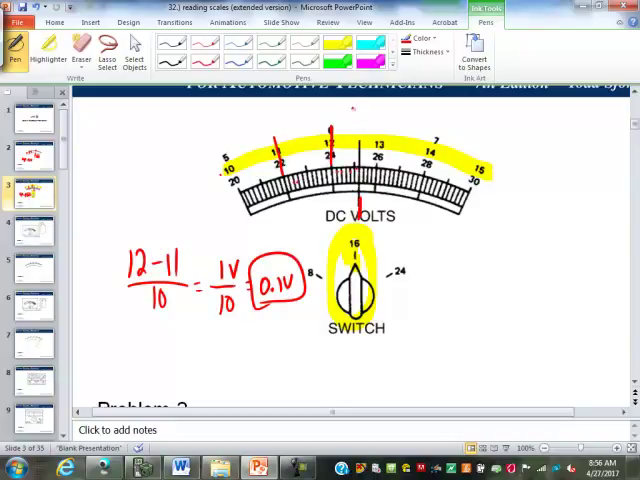
pyautogui.write('12.6')
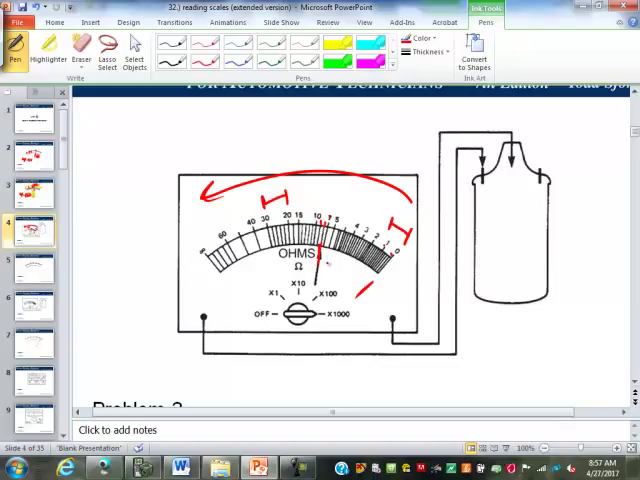
# Step: Draw red arcs and brackets over the sections of the Problem 3 ohmmeter scale
pyautogui.moveTo(324, 264); pyautogui.dragTo(344, 320)
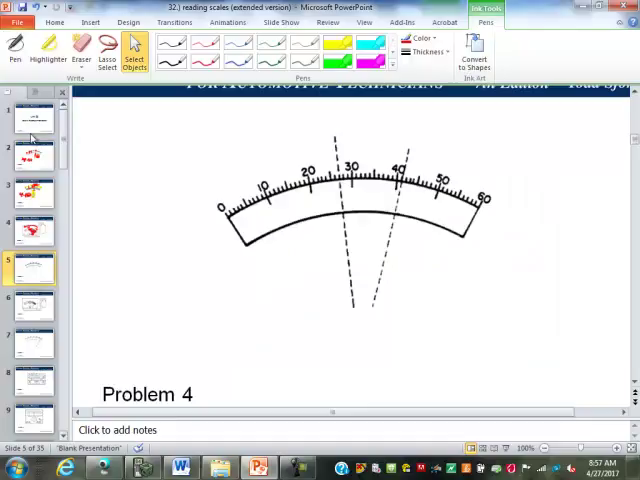
# Step: With the Pen, circle the needle readings 29 and 41 on Problem 4 and trace the needle from its pivot
pyautogui.click(14, 48)
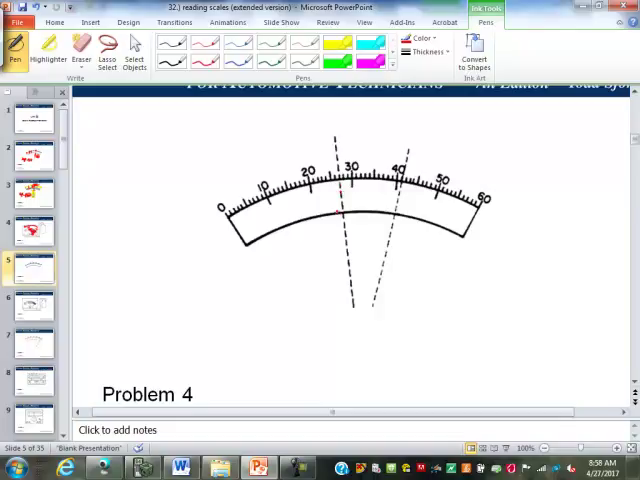
pyautogui.moveTo(344, 200); pyautogui.dragTo(340, 236)
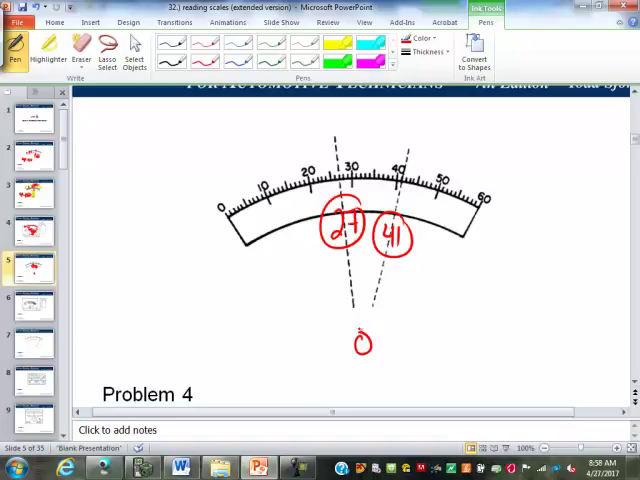
pyautogui.moveTo(348, 222); pyautogui.dragTo(358, 340)
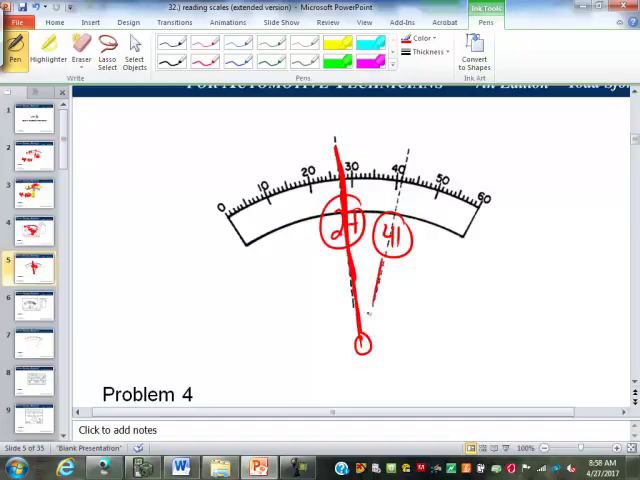
pyautogui.moveTo(344, 160); pyautogui.dragTo(400, 164)
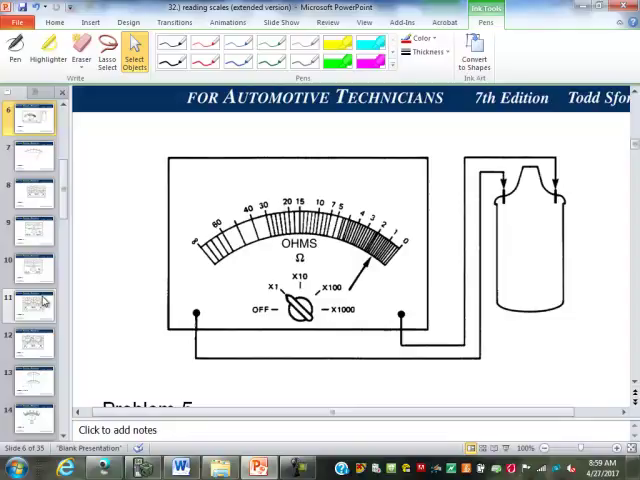
# Step: Write 41, 55 and a circled +14 on the 0–60 scale in red ink, then move to the exhaust analyzer slide
pyautogui.click(12, 50)
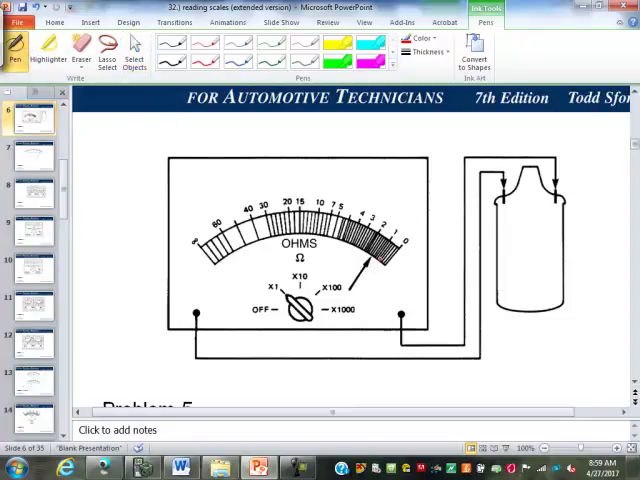
pyautogui.click(372, 254)
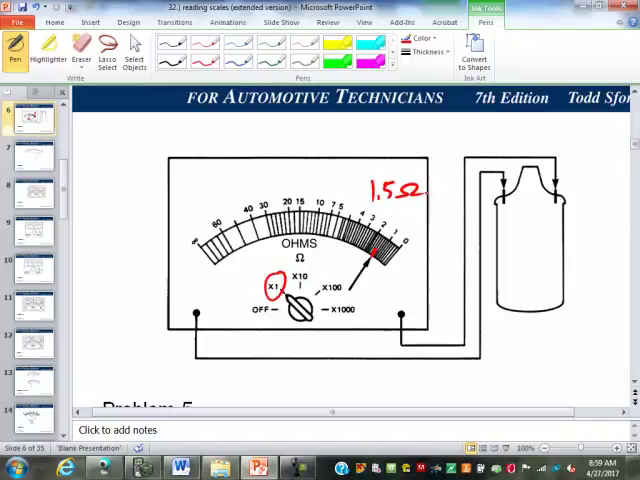
pyautogui.moveTo(350, 190); pyautogui.dragTo(456, 216)
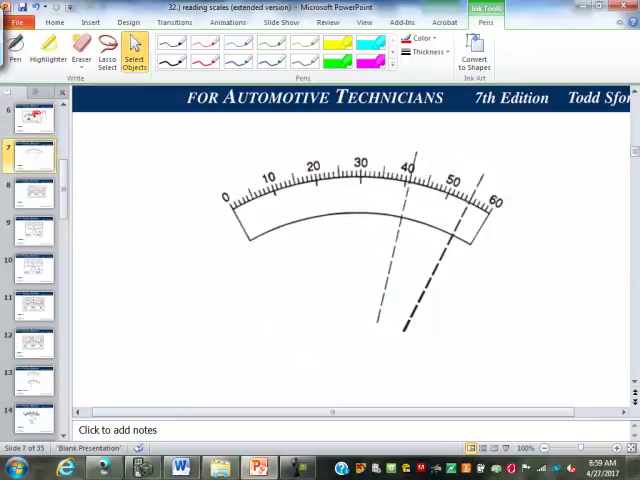
pyautogui.click(14, 48)
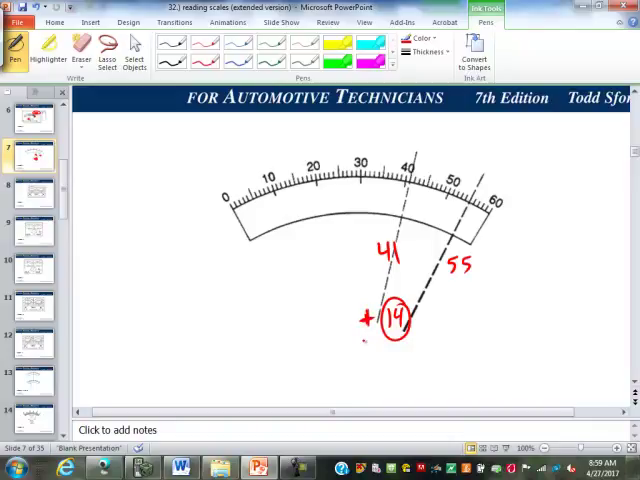
pyautogui.click(38, 190)
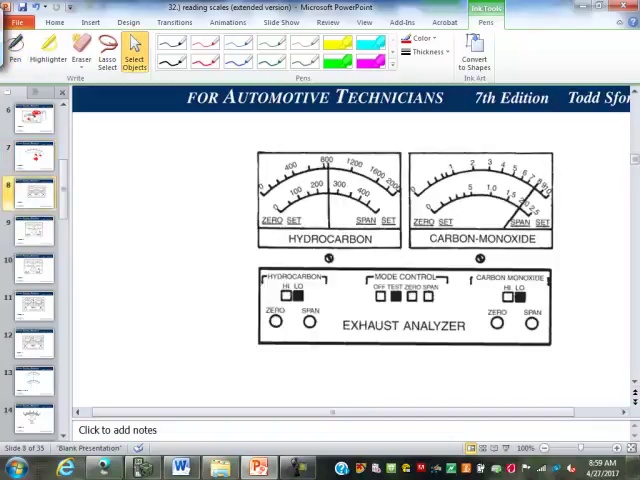
# Step: With the Pen, mark the hydrocarbon meter's needle reading in red ink
pyautogui.click(16, 50)
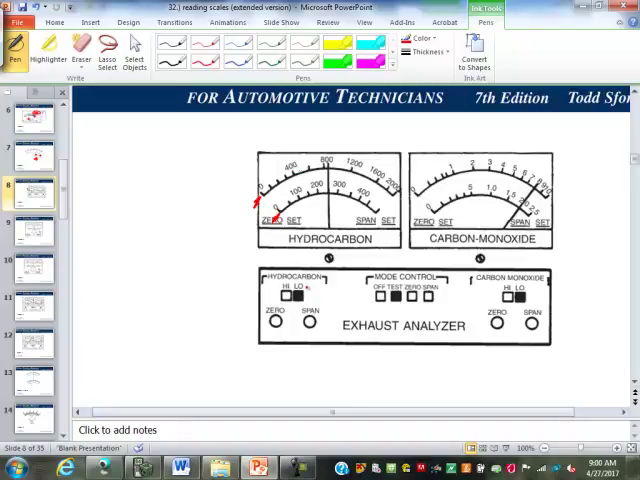
pyautogui.moveTo(296, 290); pyautogui.dragTo(304, 304)
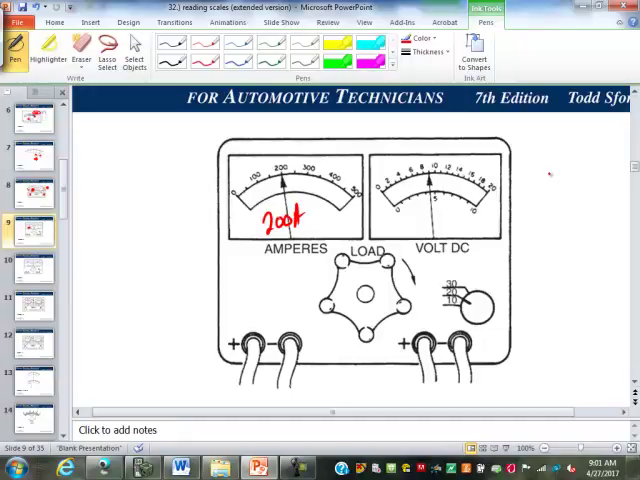
pyautogui.moveTo(468, 296)
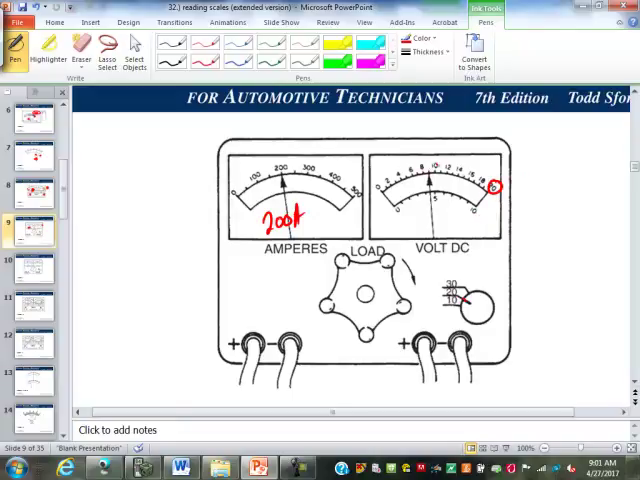
# Step: Mark the DC voltmeter needle reading in red ink on the battery tester slide
pyautogui.moveTo(424, 204); pyautogui.dragTo(444, 222)
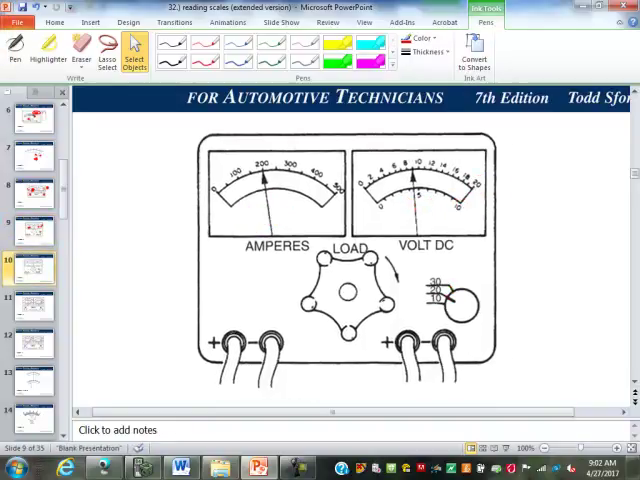
# Step: Go to the next exhaust analyzer slide with hydrocarbon and carbon-monoxide meters
pyautogui.click(32, 308)
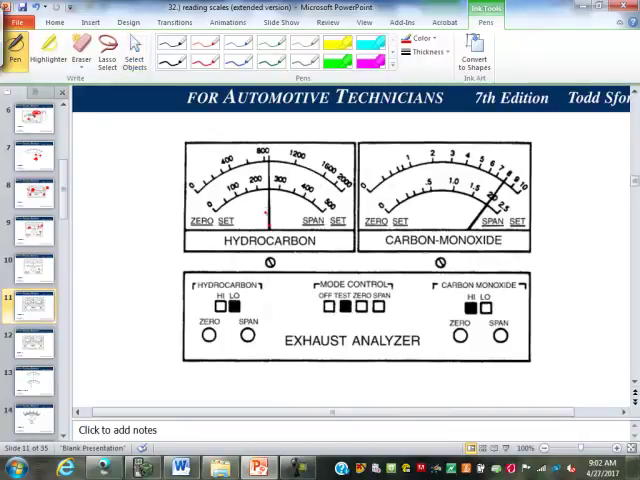
pyautogui.moveTo(258, 210); pyautogui.dragTo(270, 224)
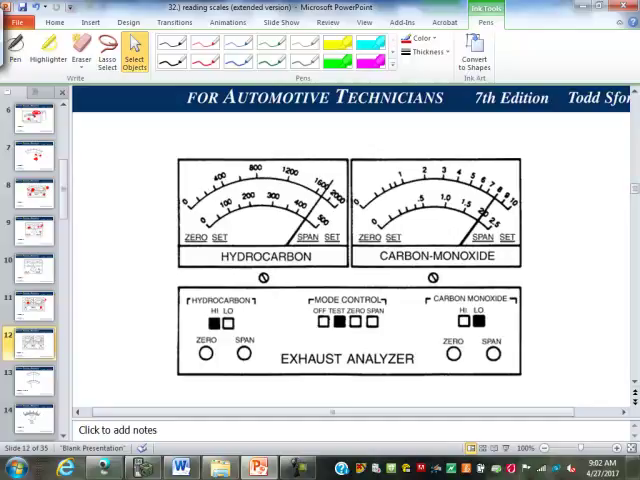
# Step: Circle the hydrocarbon HI/LO range switch in red and advance to the two 0–60 scales slide
pyautogui.scroll(-3)
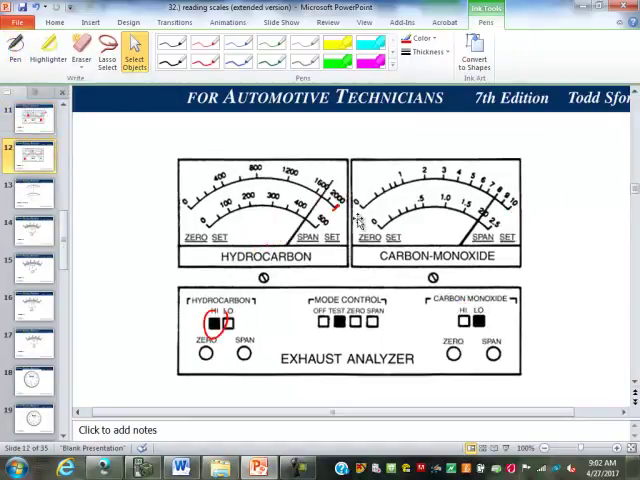
pyautogui.click(14, 50)
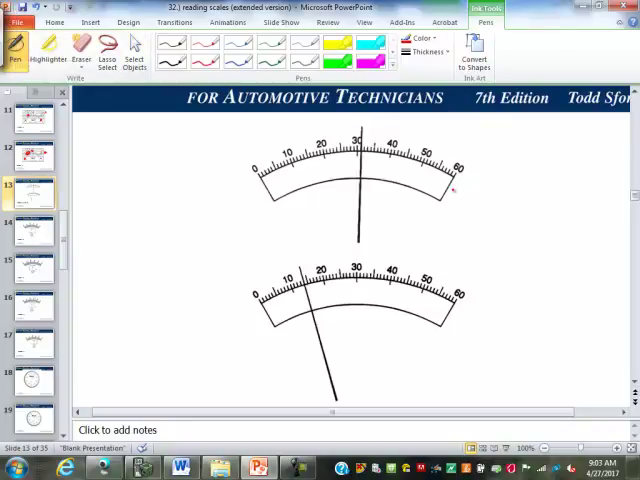
# Step: Bring the DC VOLTS meter slide with its 8/16/24 range switch into view
pyautogui.moveTo(450, 184); pyautogui.dragTo(470, 210)
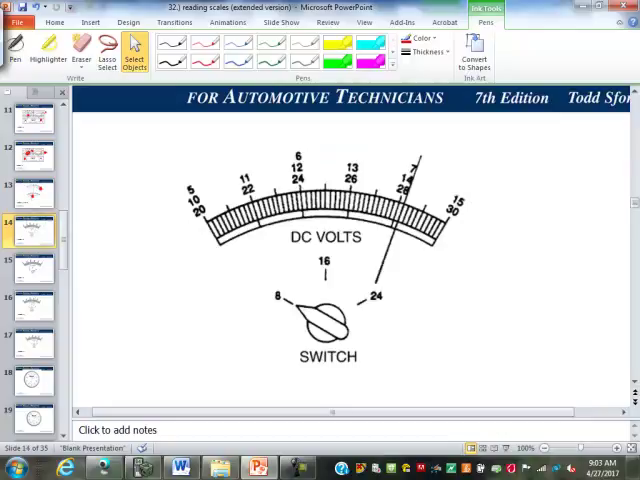
# Step: Highlight the upper scale numbers yellow and ink (7−6)/20 = 1v, 0.05 per division in red
pyautogui.click(16, 50)
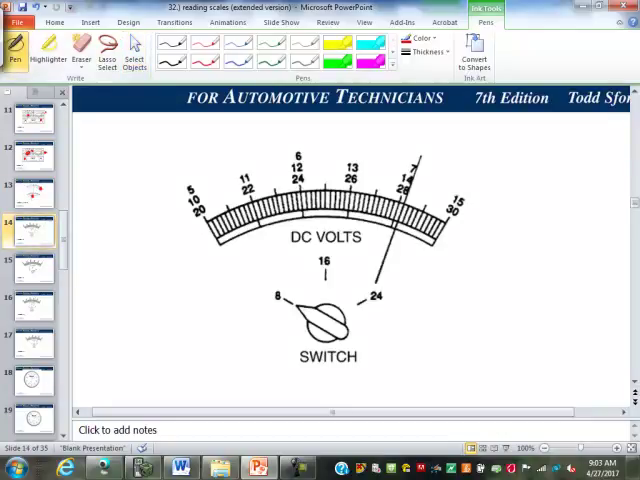
pyautogui.moveTo(180, 190); pyautogui.dragTo(256, 164)
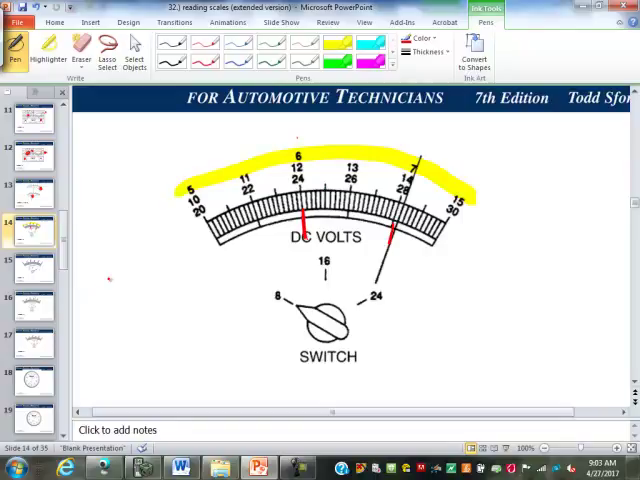
pyautogui.moveTo(110, 284); pyautogui.dragTo(170, 300)
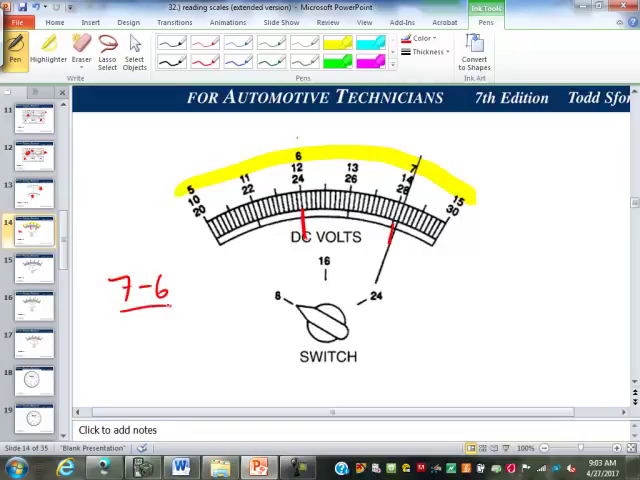
pyautogui.write('= 1v')
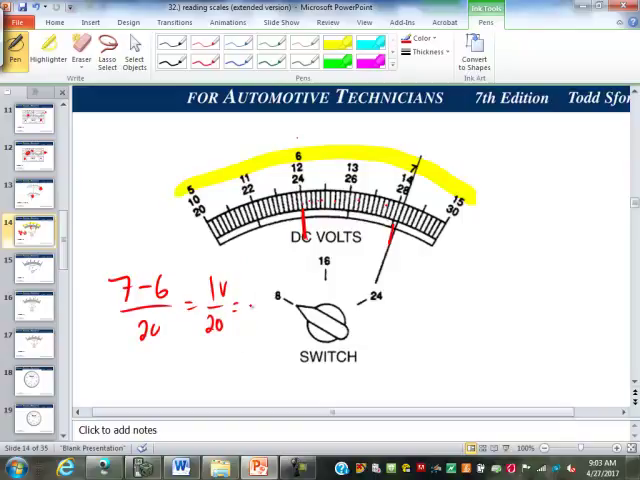
pyautogui.write('0.05')
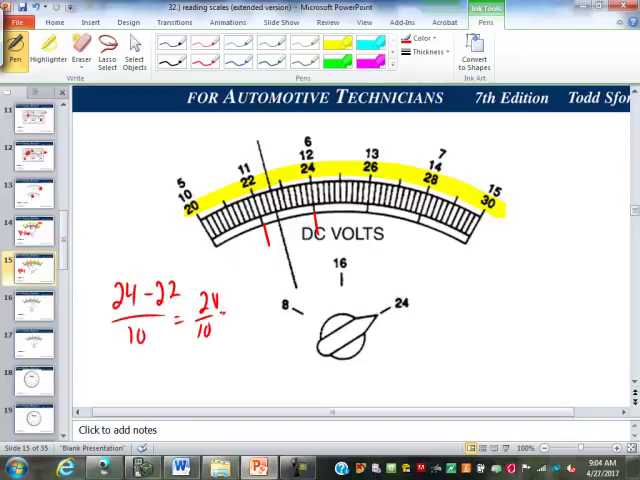
# Step: Ink 0.2v per division on the DC volts slide and get the Pen ready for the next reading
pyautogui.write('0.2v')
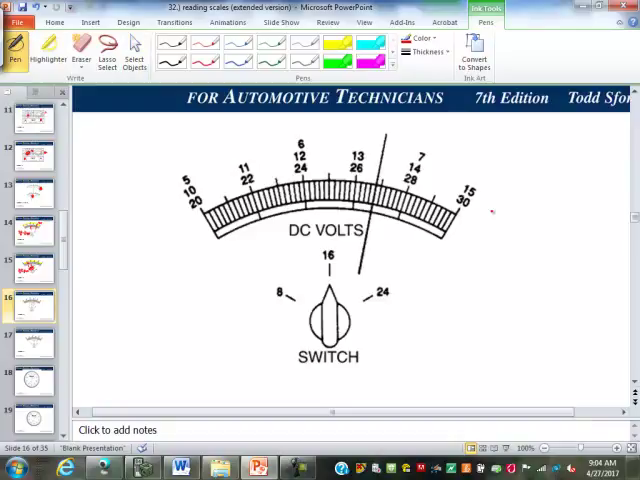
pyautogui.moveTo(324, 250); pyautogui.dragTo(336, 290)
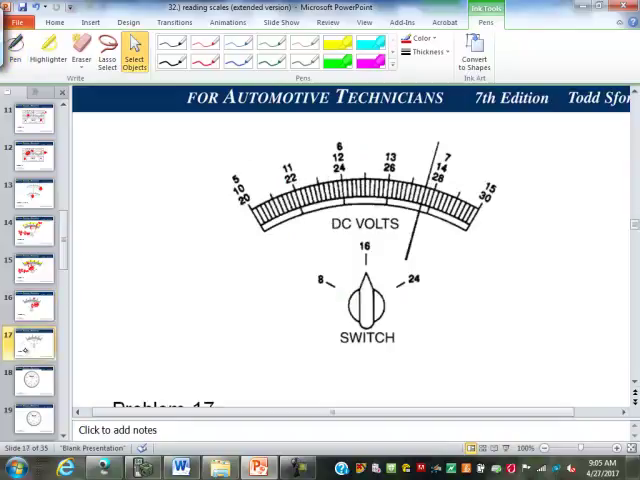
pyautogui.click(16, 50)
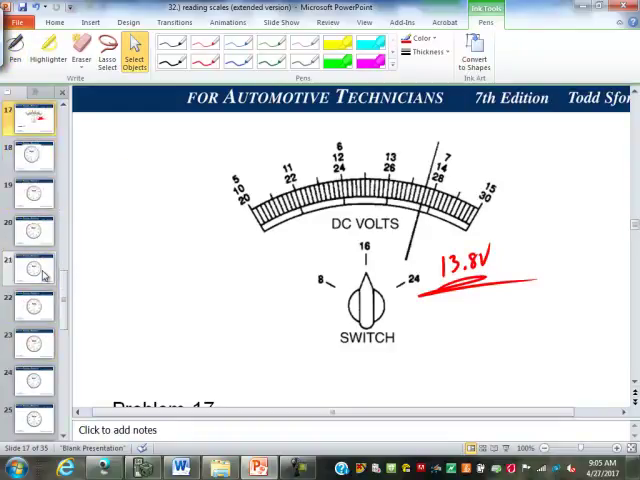
# Step: Advance to the Starrett 0.01 mm dial indicator slide and ink a mark near zero
pyautogui.click(32, 158)
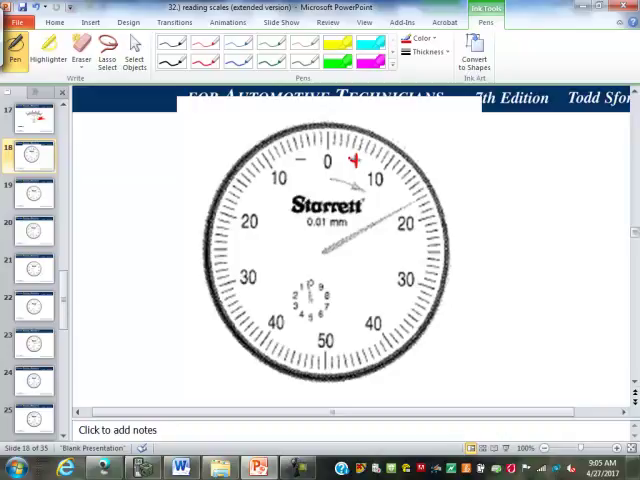
pyautogui.moveTo(304, 162); pyautogui.dragTo(364, 184)
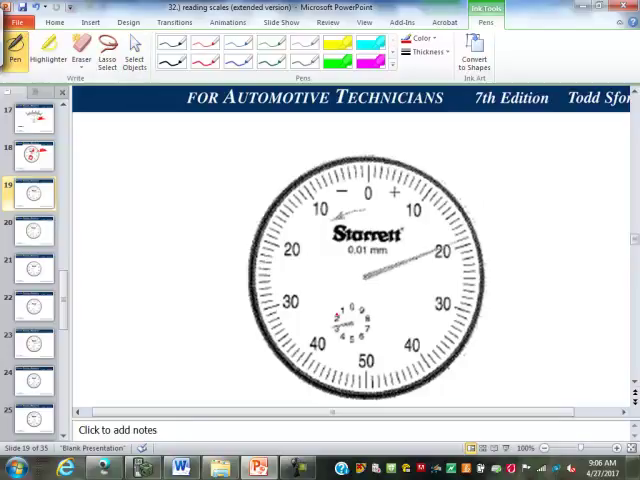
# Step: Ink the -2.81mm reading beside the dial, then start the next dial's reading with 29
pyautogui.moveTo(510, 156); pyautogui.dragTo(500, 190)
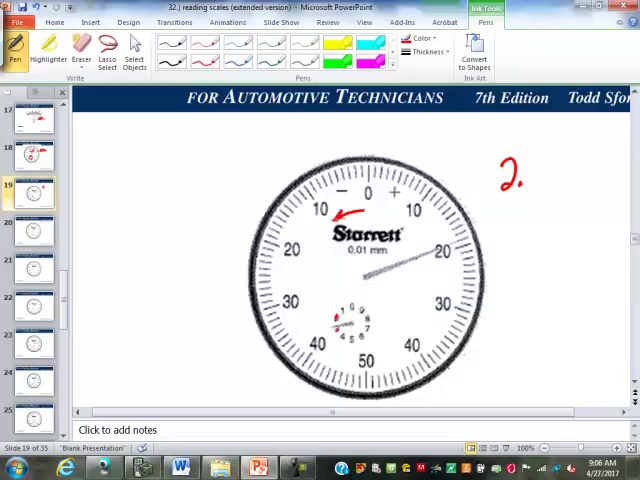
pyautogui.moveTo(484, 176); pyautogui.dragTo(500, 176)
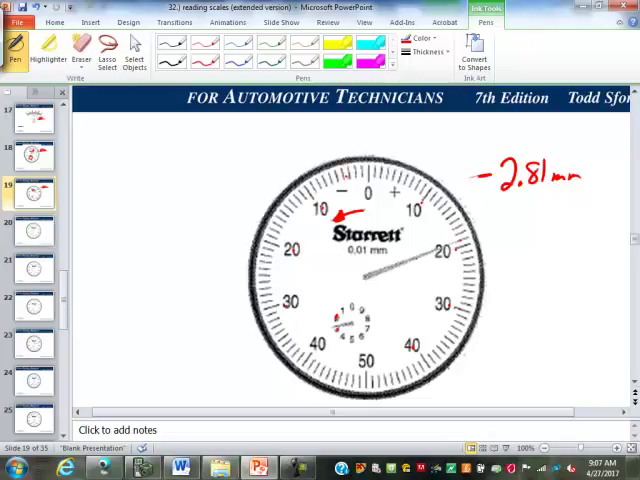
pyautogui.click(36, 230)
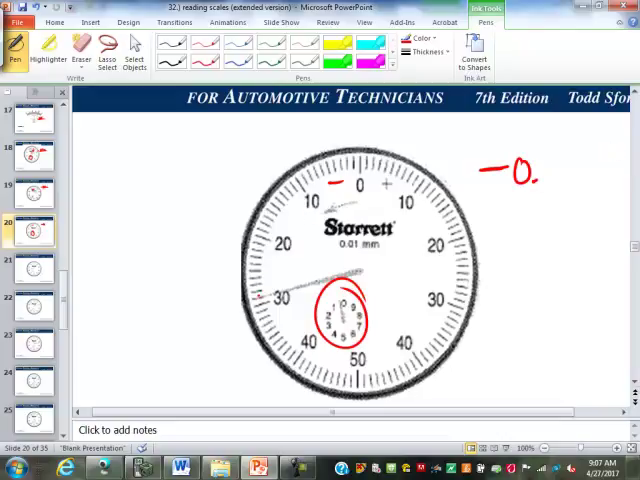
pyautogui.write('29')
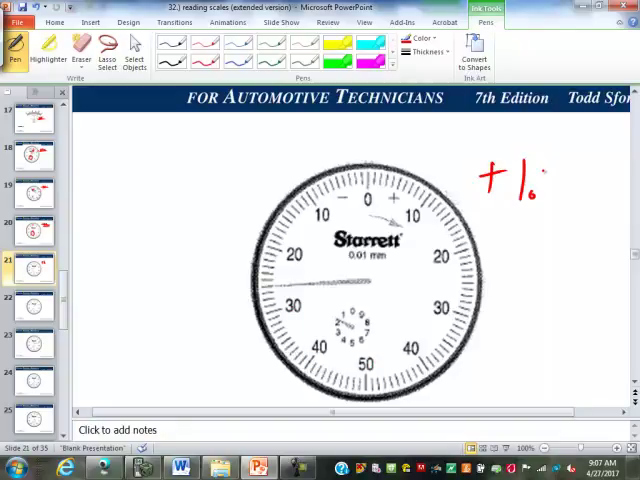
# Step: Ink the positive reading beside the metric dial indicator
pyautogui.moveTo(550, 184); pyautogui.dragTo(590, 184)
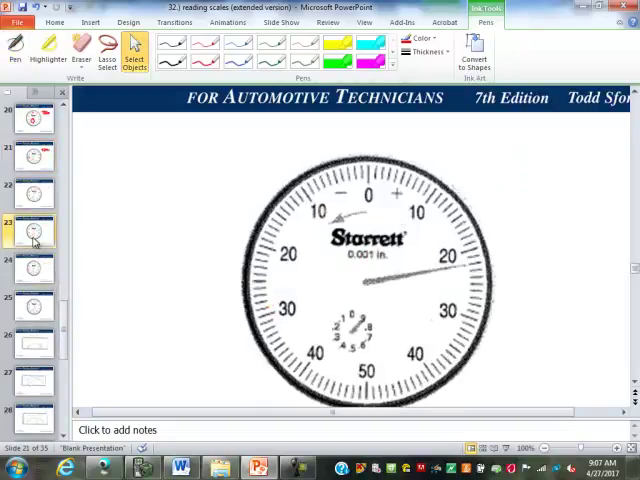
pyautogui.click(28, 192)
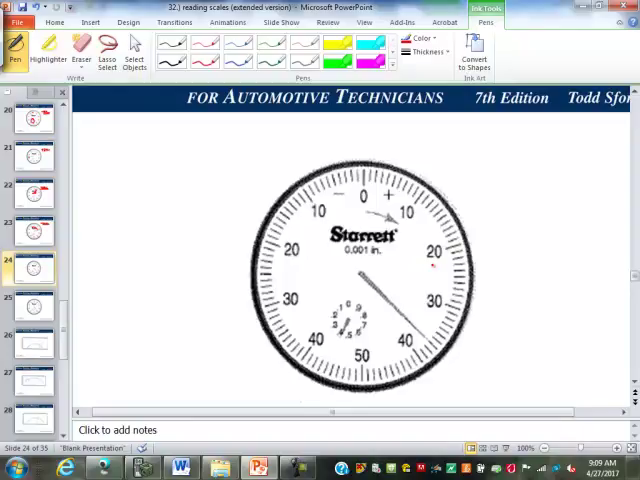
# Step: Ink +0.437in beside the inch dial and move to the 0–2.5 meter scale slide
pyautogui.moveTo(480, 164); pyautogui.dragTo(496, 170)
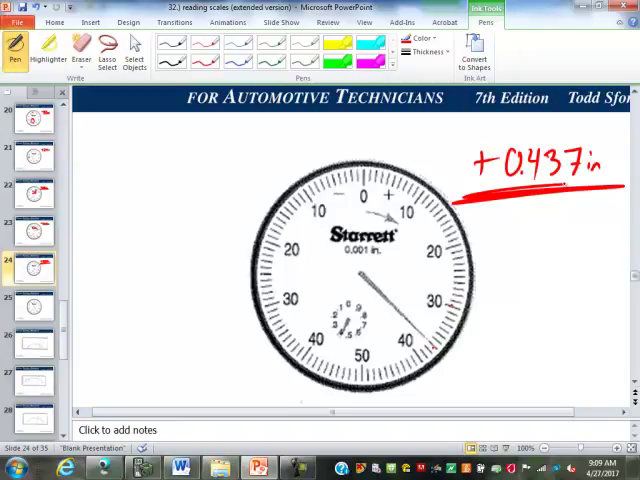
pyautogui.moveTo(330, 300); pyautogui.dragTo(360, 350)
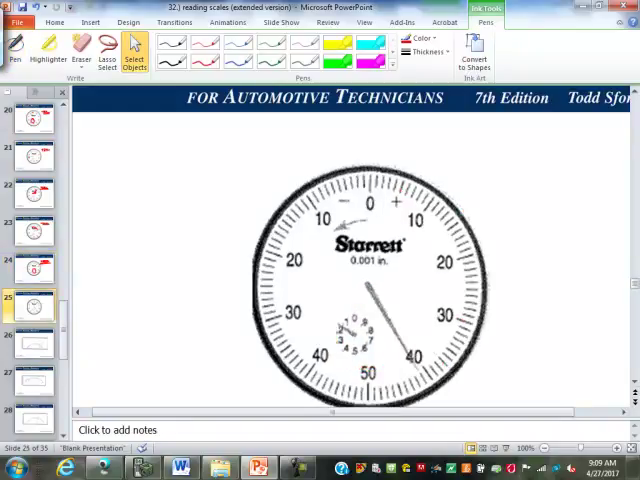
pyautogui.click(14, 48)
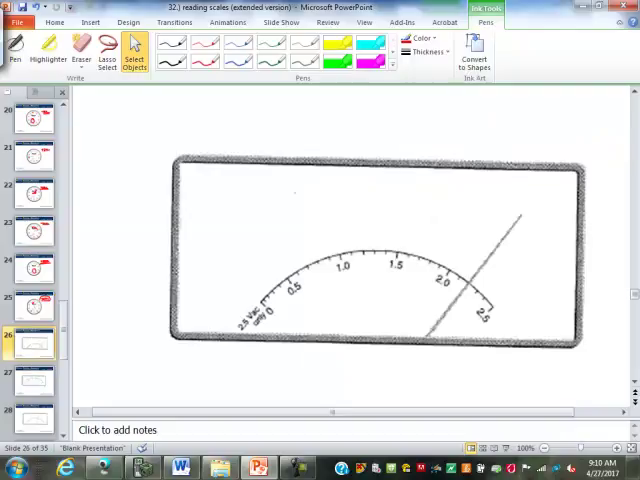
# Step: Ink 2.5−2.0 = 0.5 in red above the 0–2.5 meter scale
pyautogui.click(16, 44)
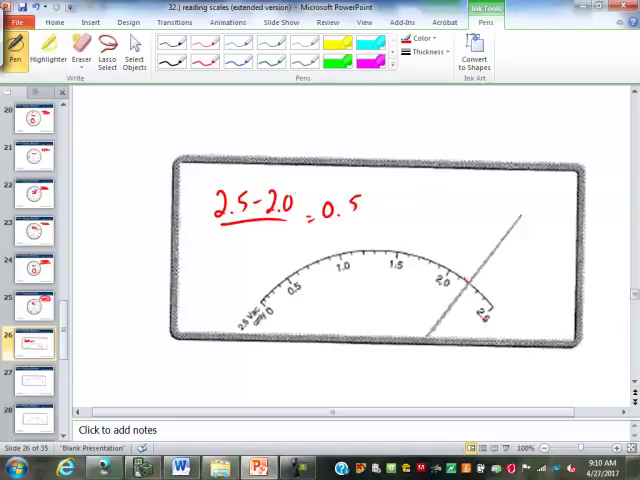
pyautogui.moveTo(244, 224); pyautogui.dragTo(256, 240)
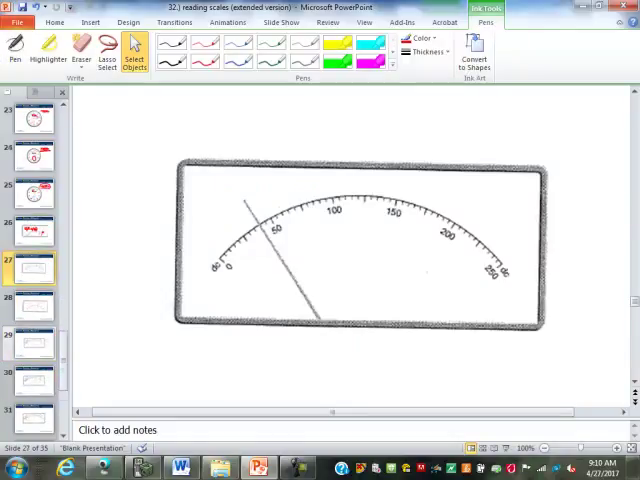
pyautogui.scroll(-3)
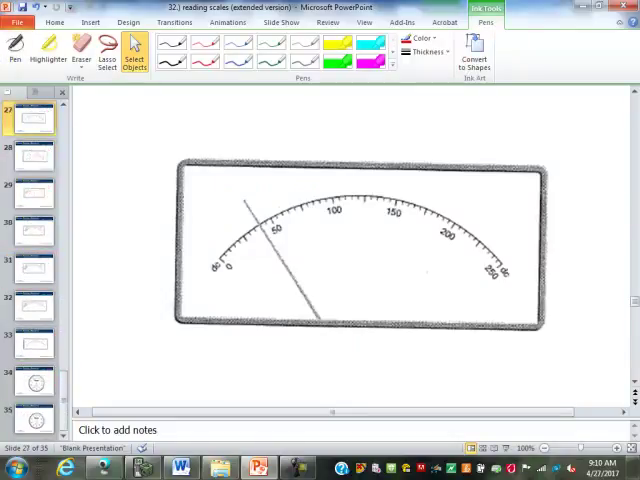
pyautogui.click(14, 44)
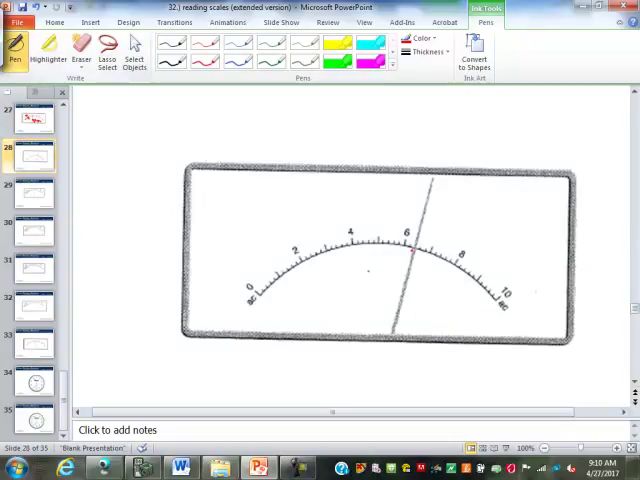
# Step: Ink (8−6)/10 = 0.2 beside the needle, underline the 6.4 reading, and move to the ohms slide
pyautogui.moveTo(490, 200); pyautogui.dragTo(488, 220)
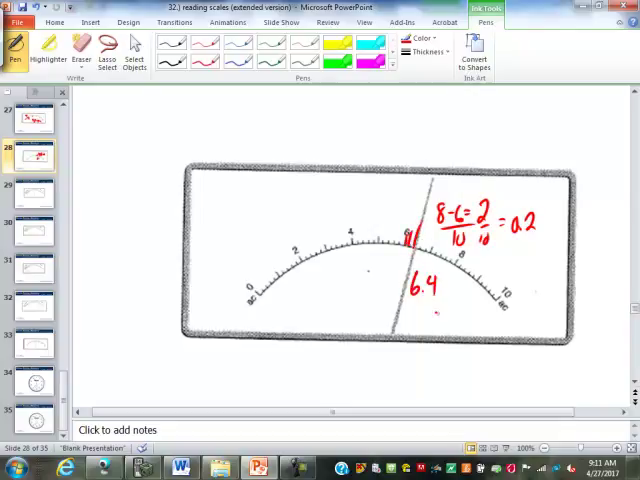
pyautogui.moveTo(410, 316); pyautogui.dragTo(450, 312)
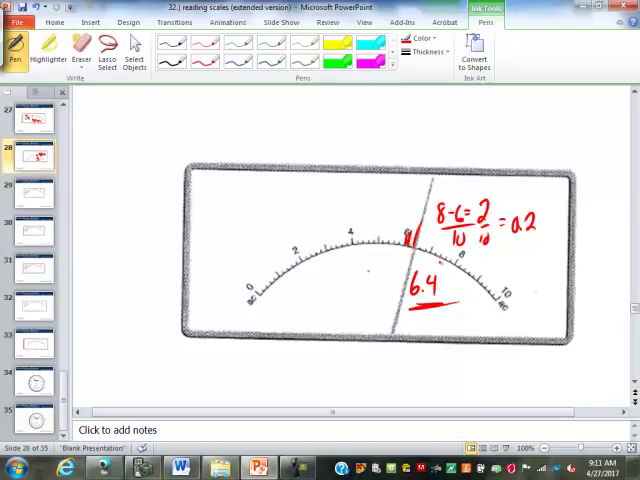
pyautogui.click(28, 192)
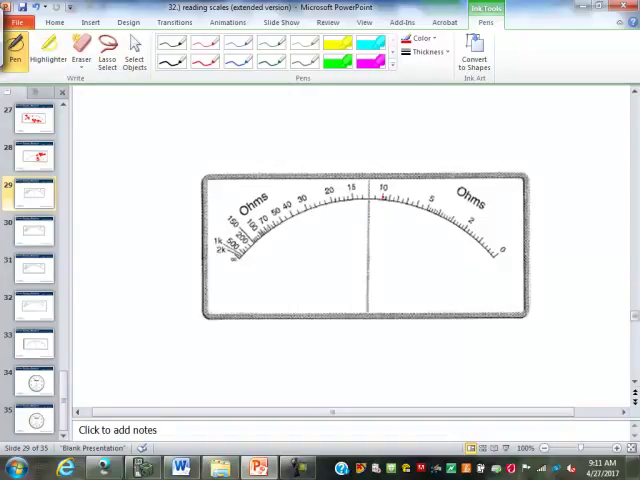
# Step: Tick the ohm scale near the needle on the first ohmmeter slide in red ink
pyautogui.moveTo(352, 190); pyautogui.dragTo(384, 190)
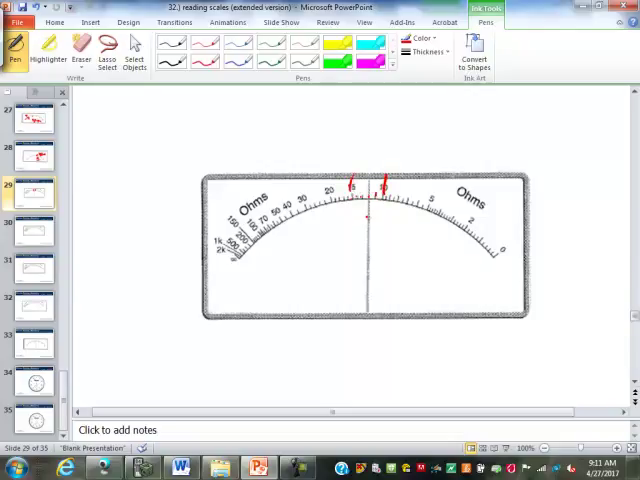
pyautogui.moveTo(368, 228); pyautogui.dragTo(400, 236)
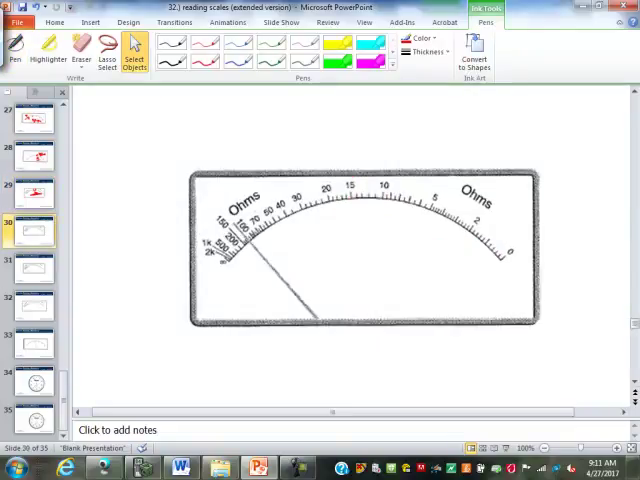
pyautogui.click(16, 50)
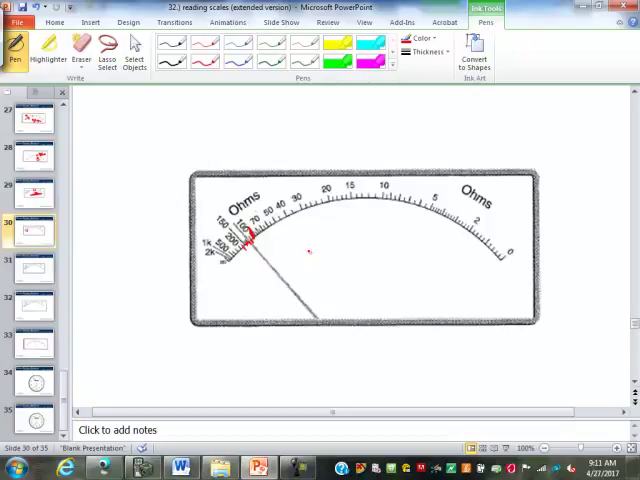
pyautogui.moveTo(304, 250); pyautogui.dragTo(360, 258)
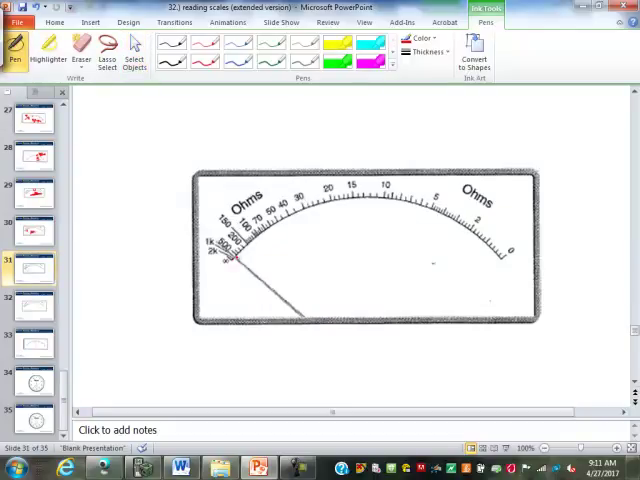
# Step: Mark the needle's reading on the next ohmmeter slide and move to the 0–250 meter
pyautogui.click(236, 258)
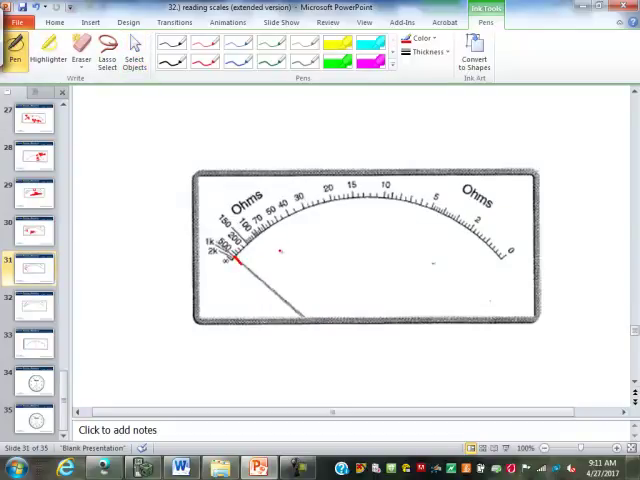
pyautogui.moveTo(278, 248); pyautogui.dragTo(296, 268)
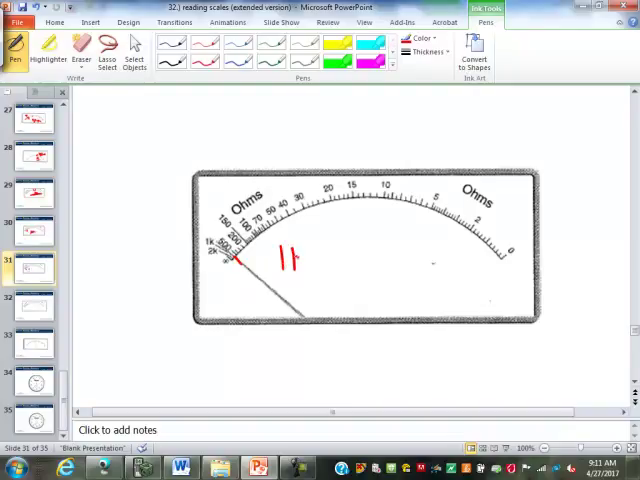
pyautogui.moveTo(280, 260); pyautogui.dragTo(360, 270)
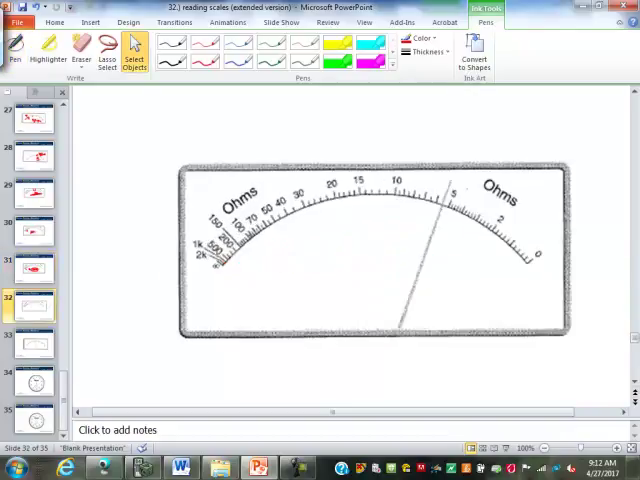
pyautogui.click(16, 50)
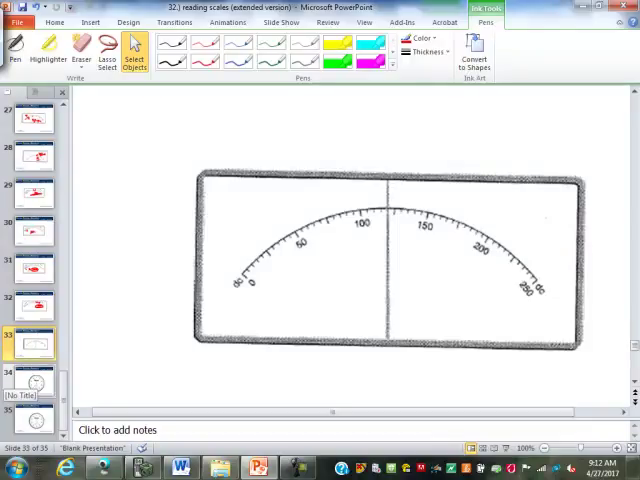
# Step: Mark a red ink point on the 0–250 meter scale between 50 and 150
pyautogui.click(14, 48)
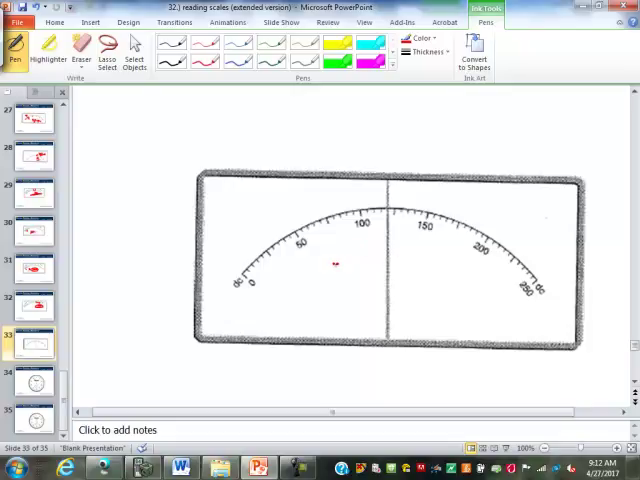
pyautogui.moveTo(324, 270); pyautogui.dragTo(360, 272)
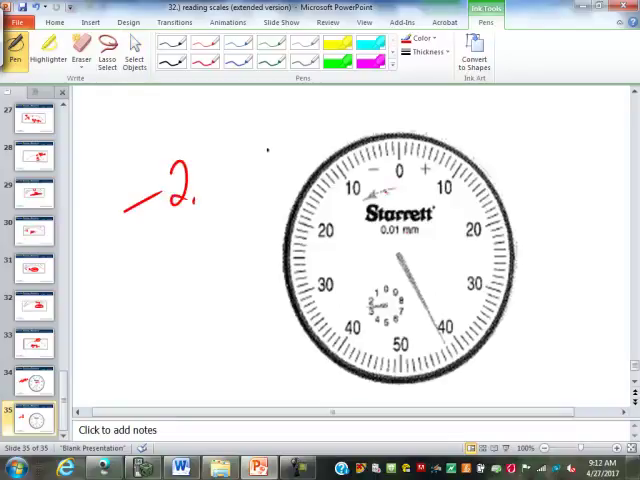
# Step: Ink the dial reading −2.58 mm beside the Starrett gauge and add the 'p.20' note stroke
pyautogui.moveTo(376, 244); pyautogui.dragTo(420, 240)
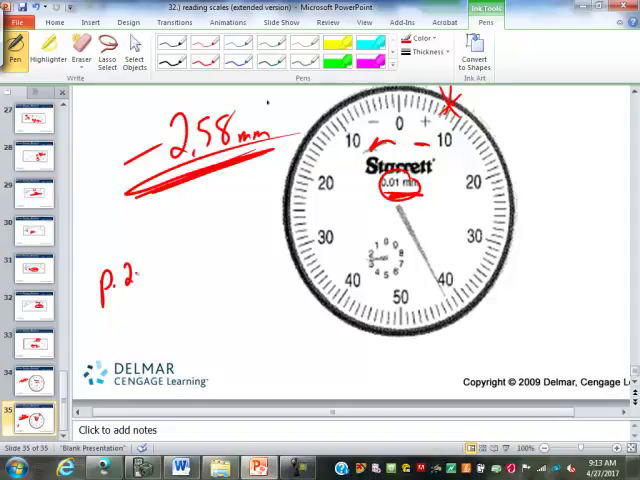
pyautogui.click(130, 278)
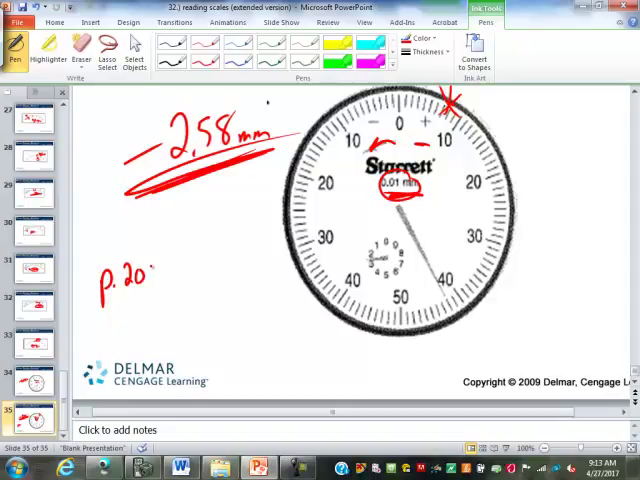